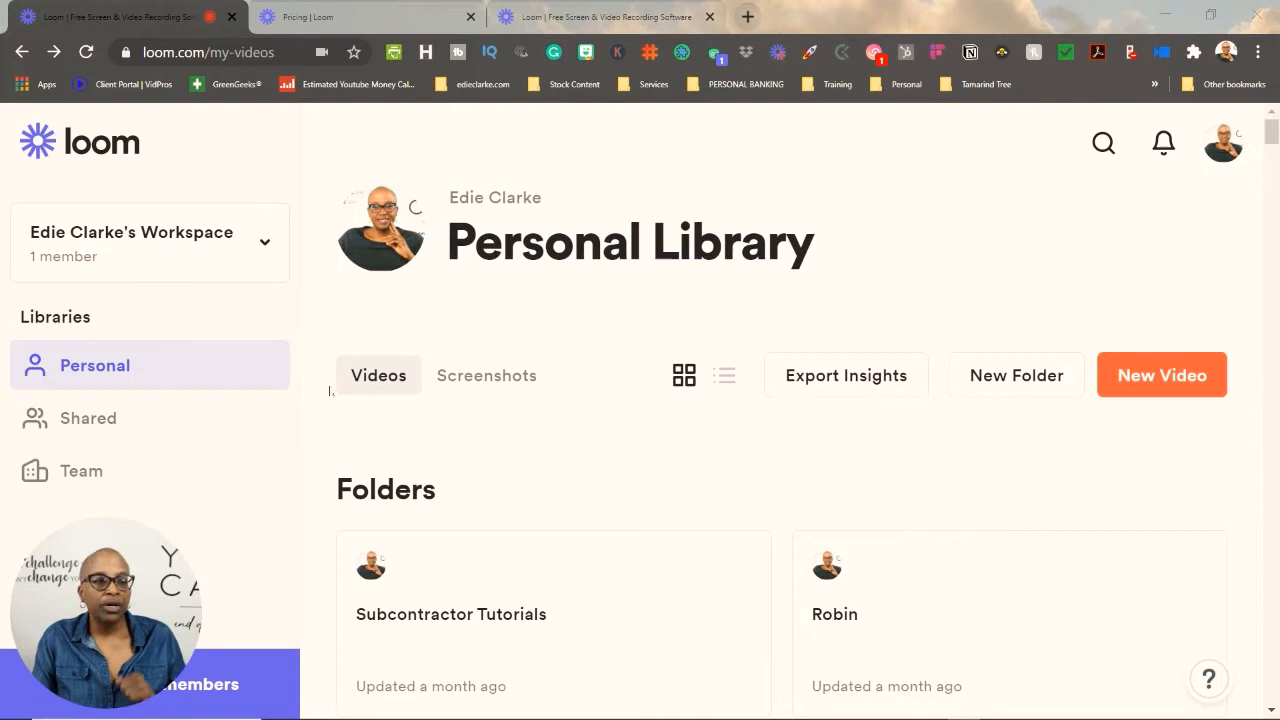
# Peek at the workspace switcher, then switch the Personal Library videos to list view rows
pyautogui.click(150, 242)
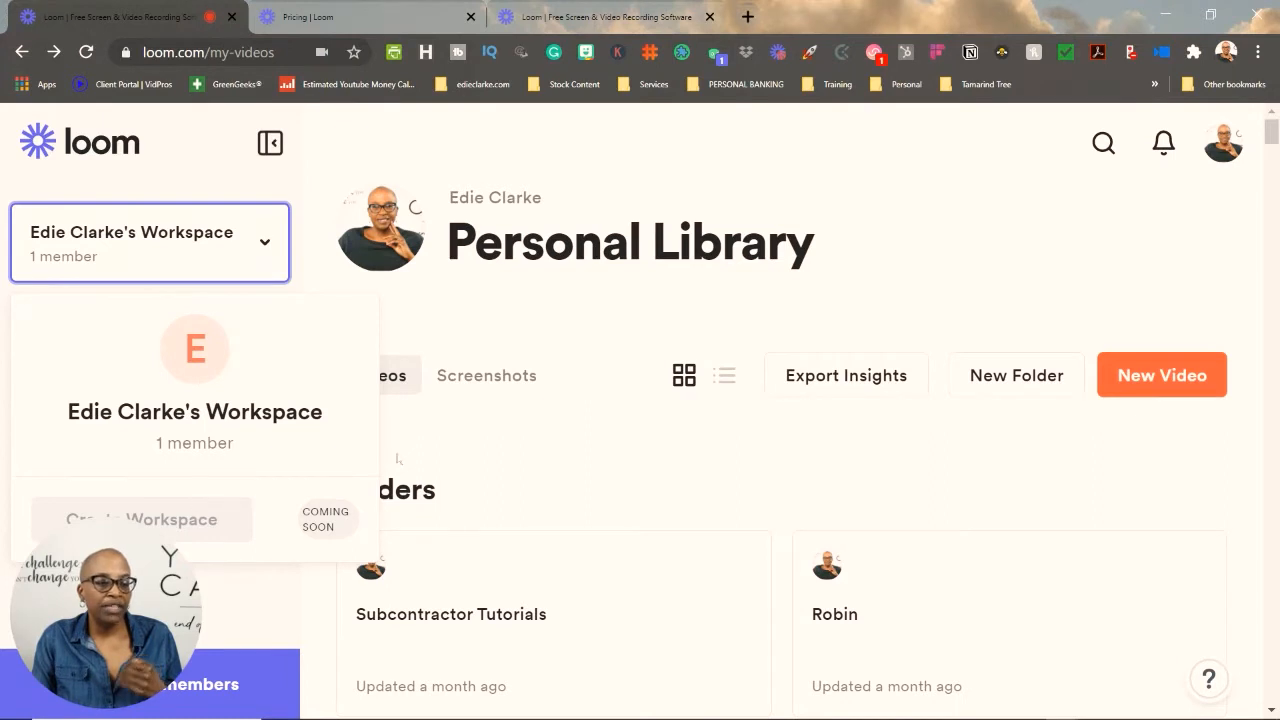
pyautogui.click(148, 240)
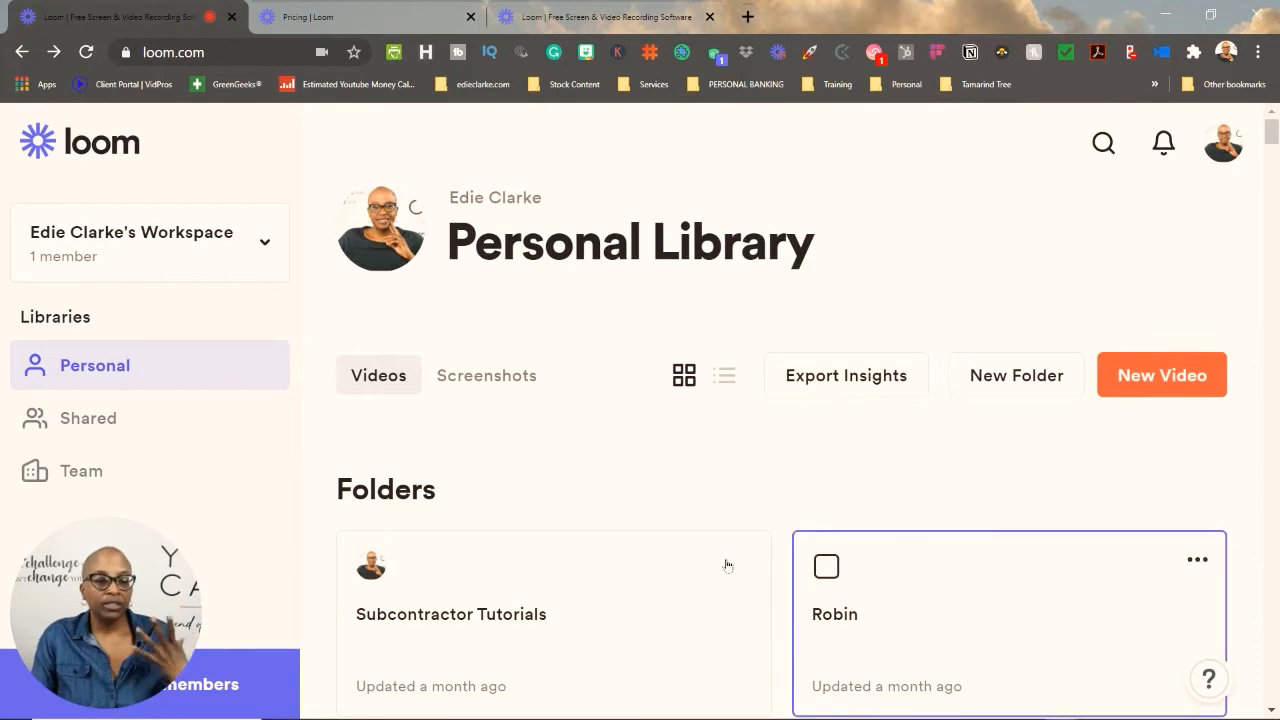
pyautogui.scroll(-3)
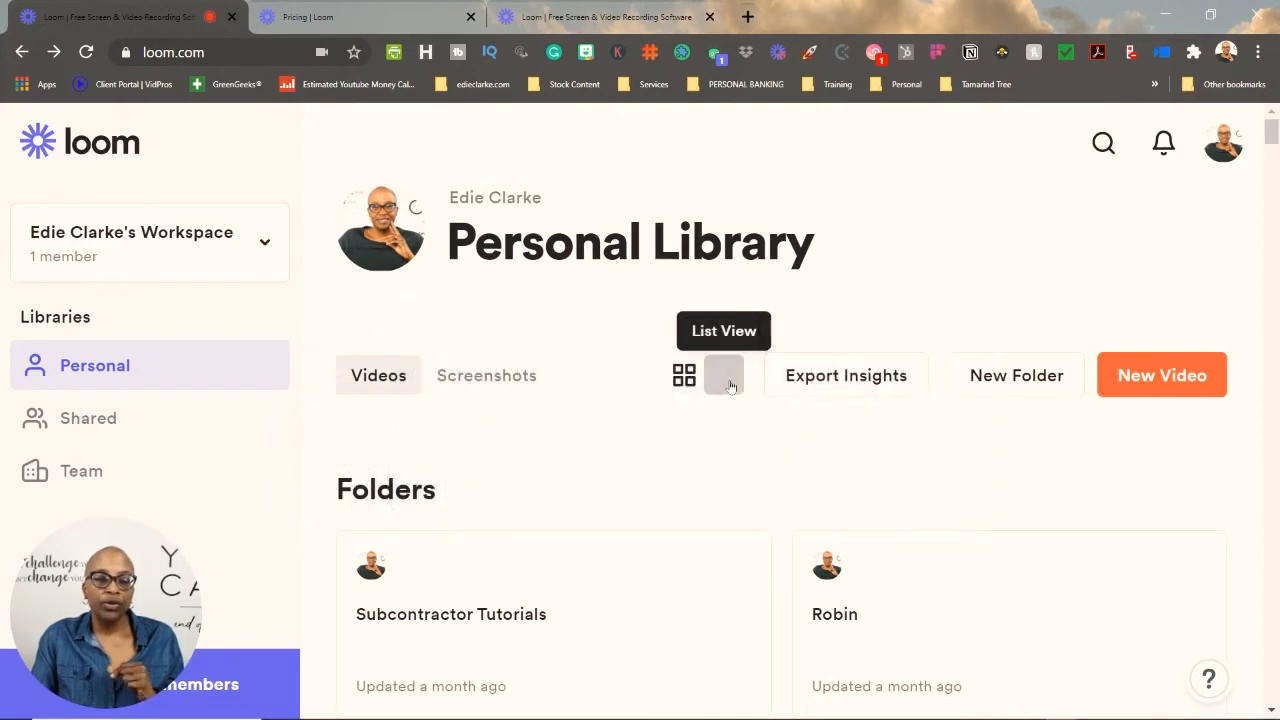
pyautogui.click(724, 376)
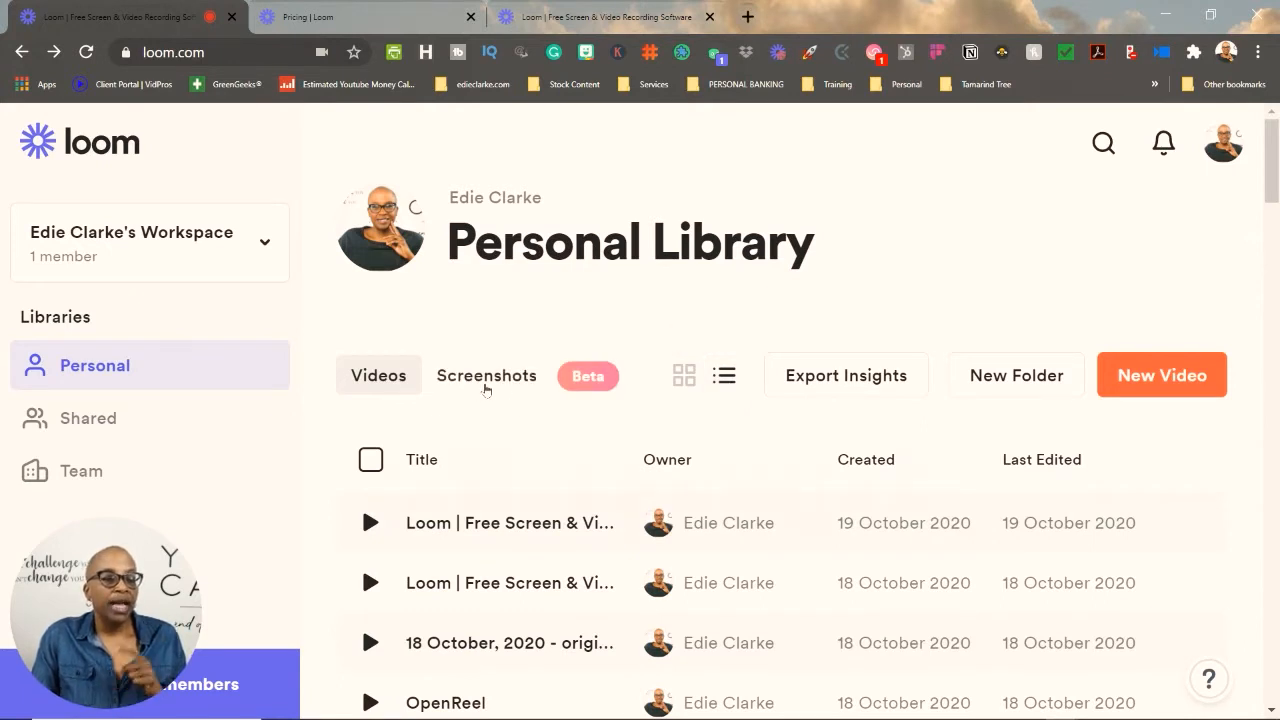
# Browse the Screenshots tab, download a saved screenshot, and return to the Videos tab
pyautogui.click(486, 376)
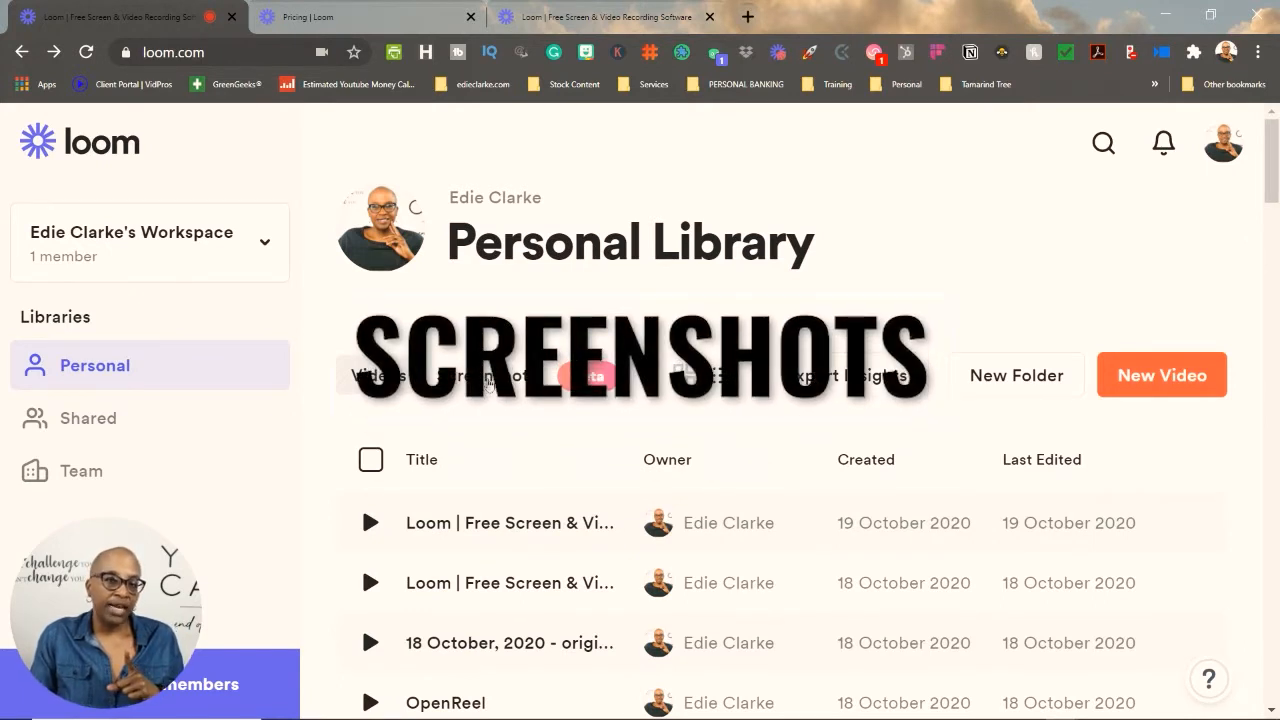
pyautogui.click(488, 376)
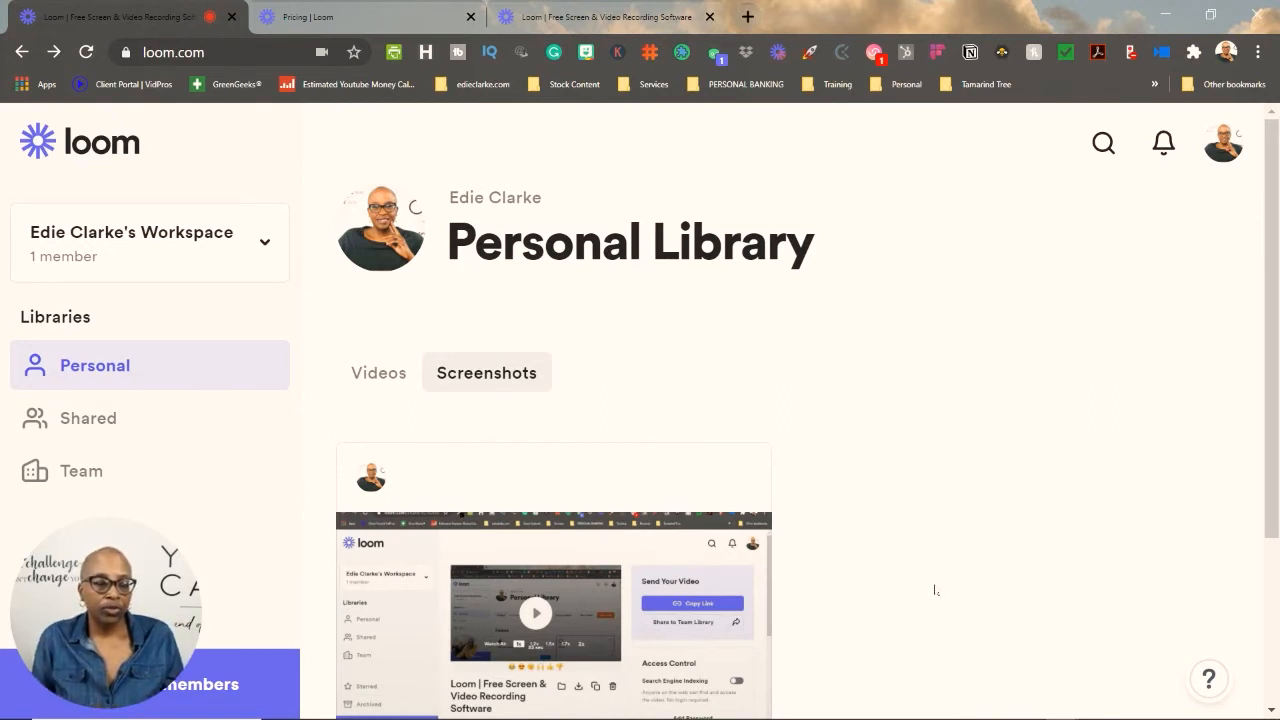
pyautogui.moveTo(732, 480)
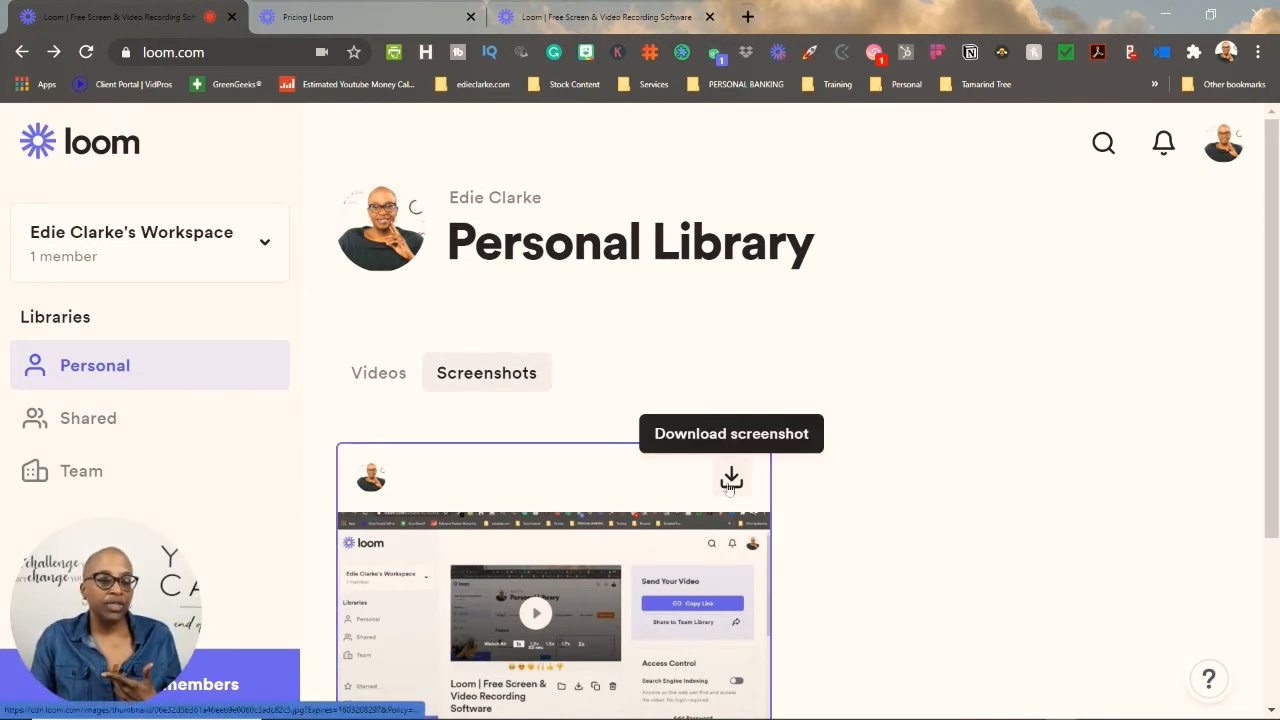
pyautogui.click(378, 376)
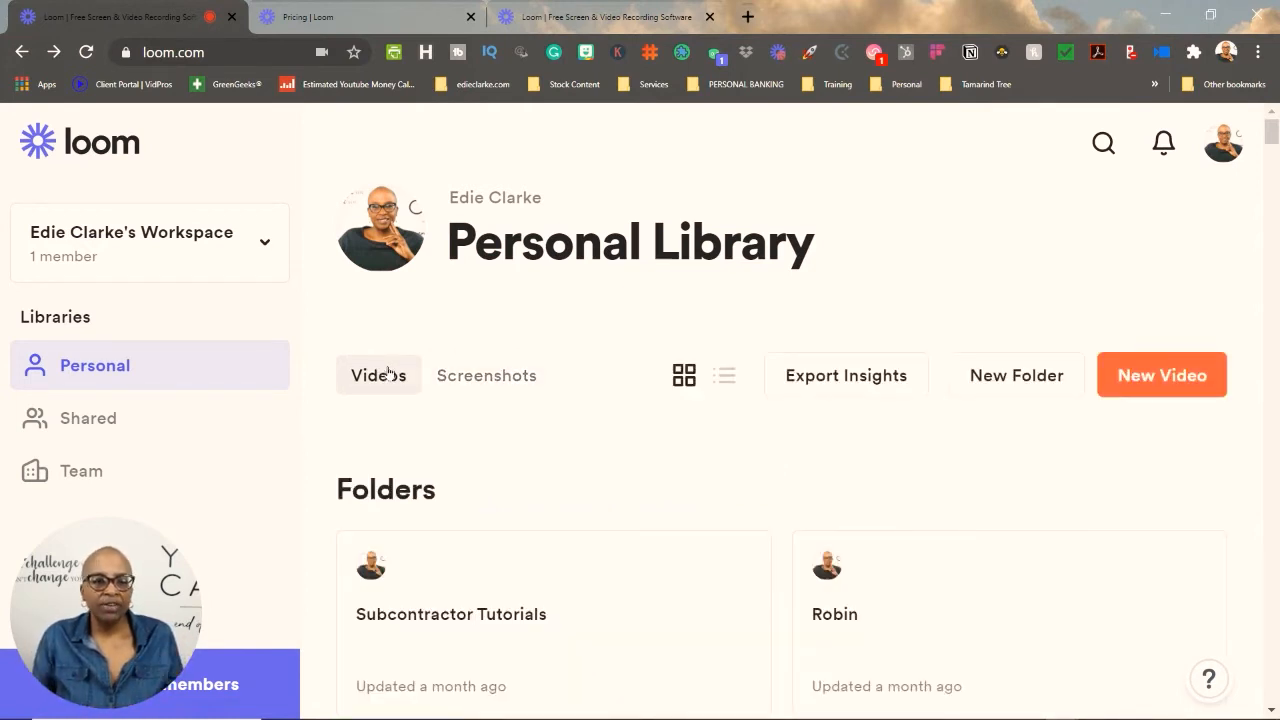
pyautogui.click(846, 376)
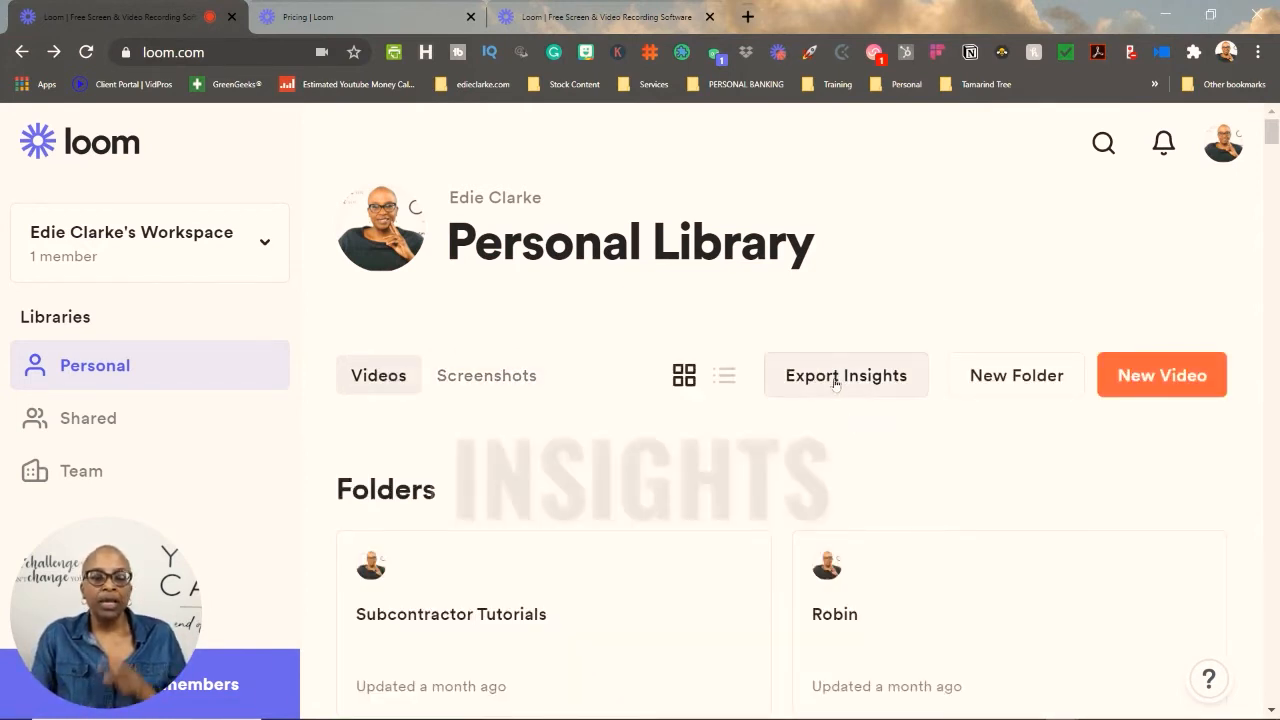
pyautogui.click(846, 376)
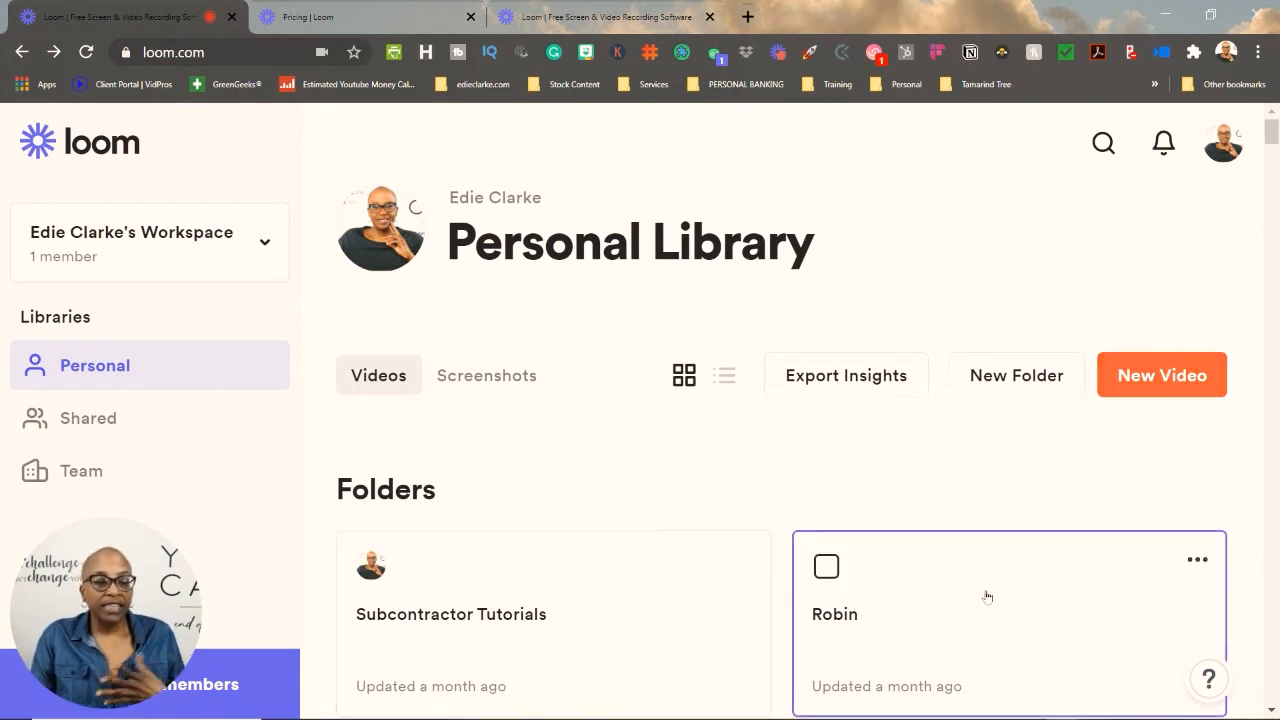
pyautogui.scroll(-3)
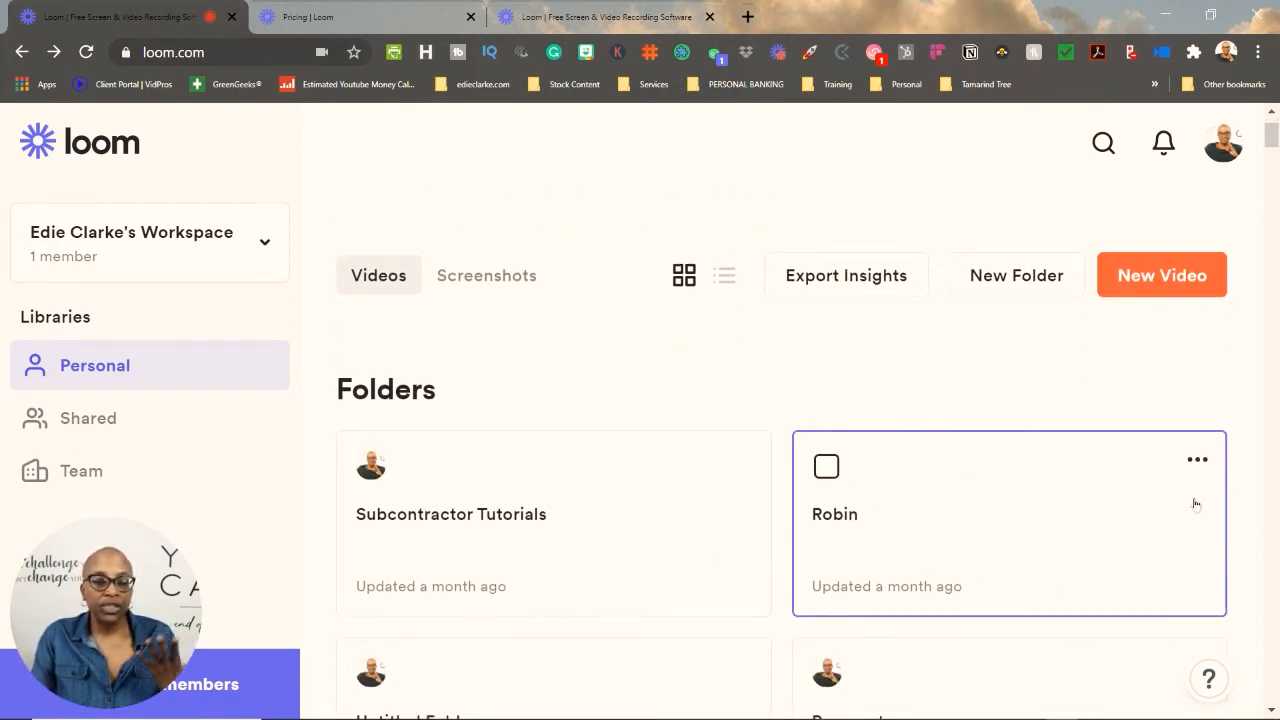
# Open the Robin folder's ••• options menu to reach its Delete action
pyautogui.click(1196, 458)
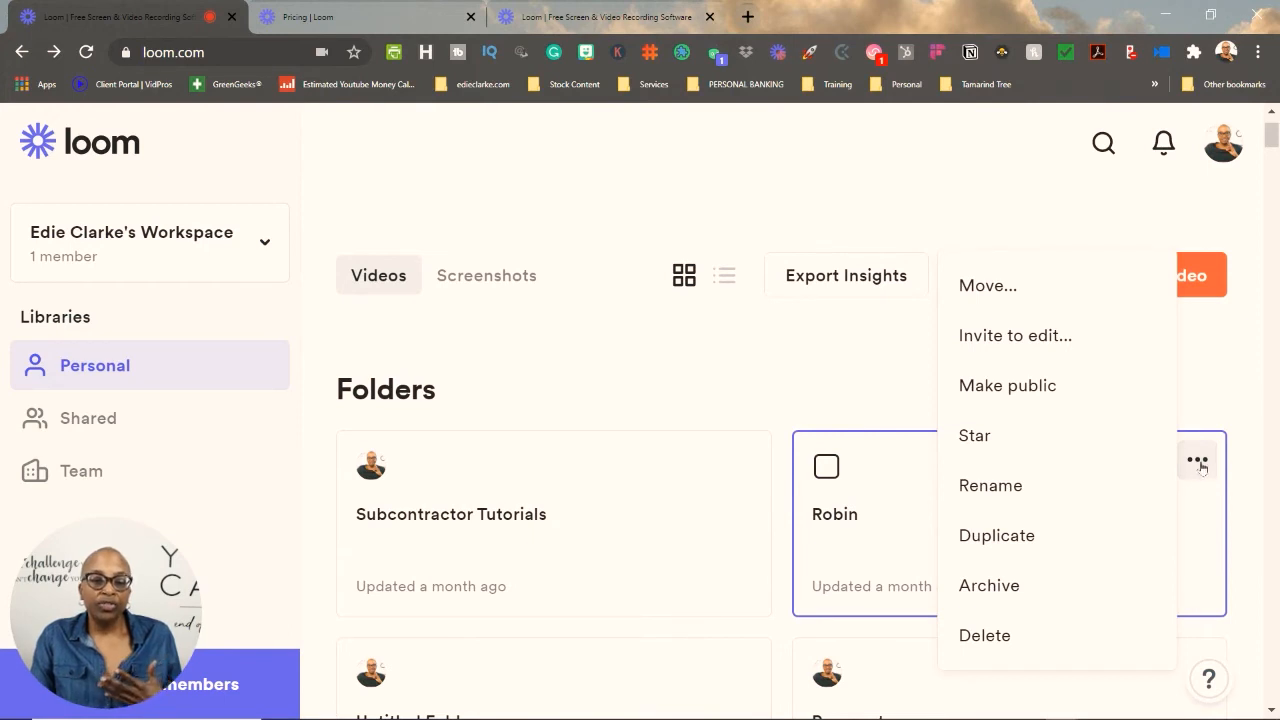
pyautogui.moveTo(1084, 328)
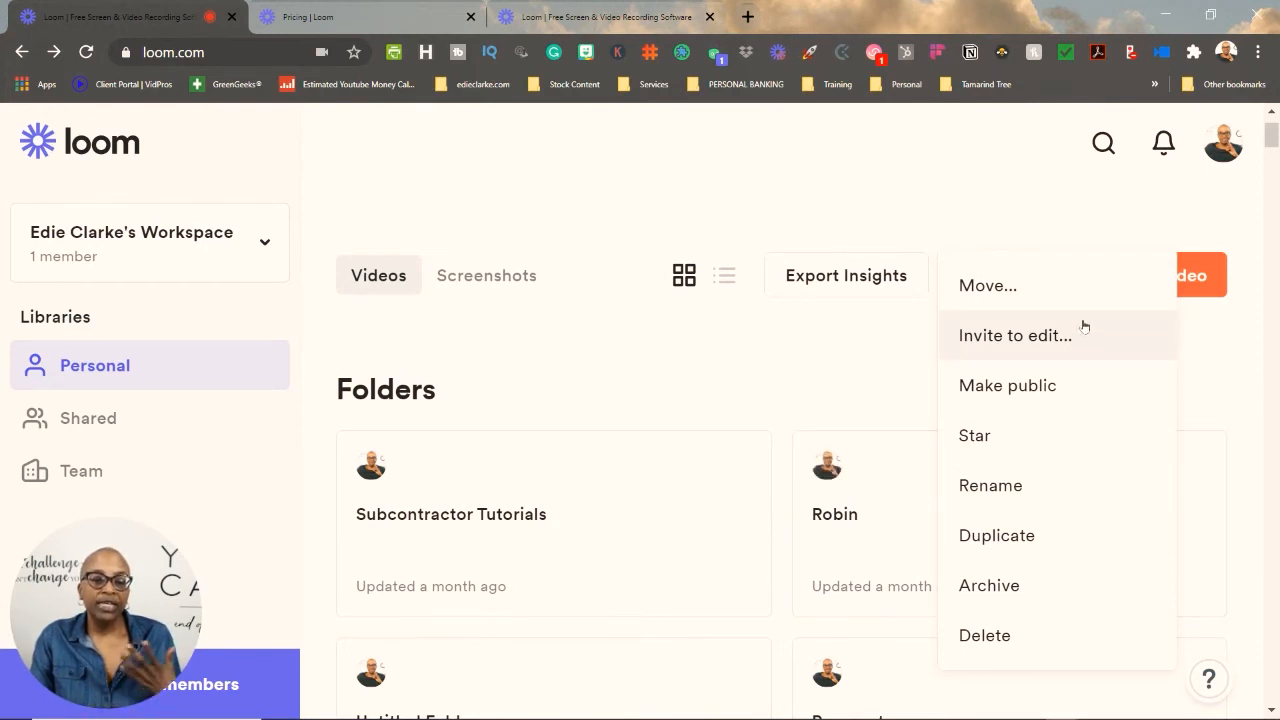
pyautogui.moveTo(1096, 402)
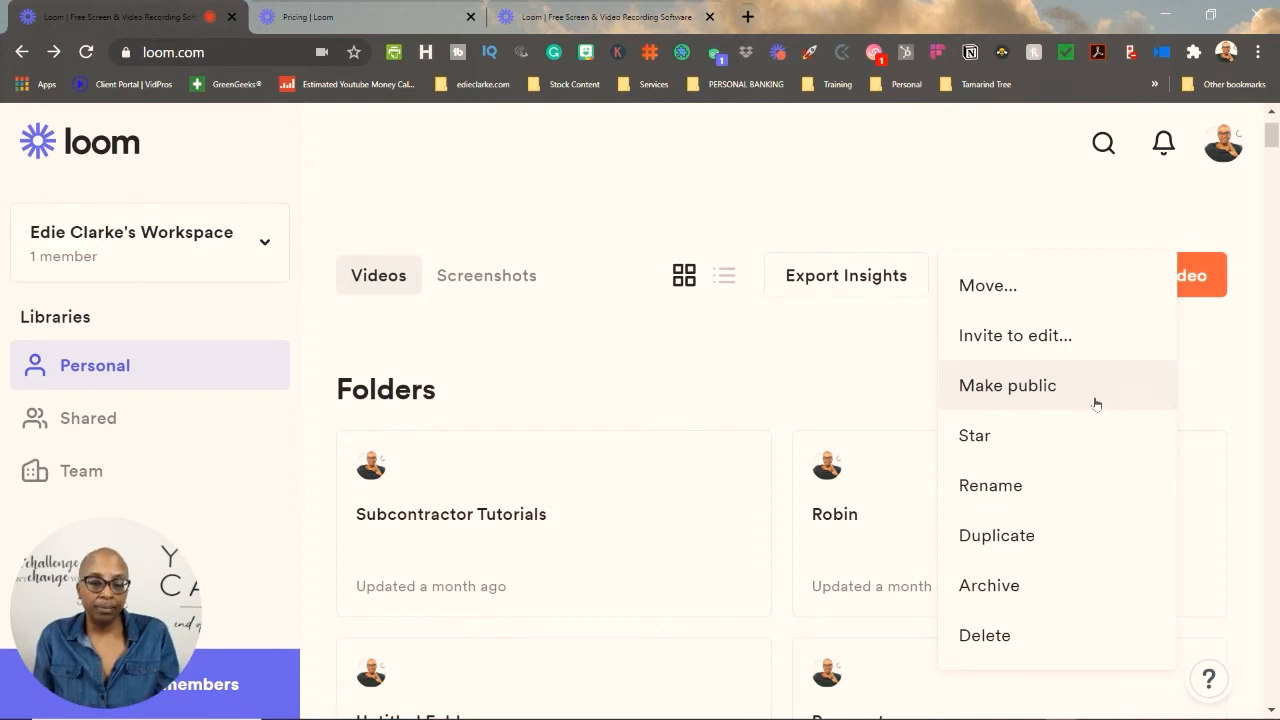
pyautogui.moveTo(1052, 436)
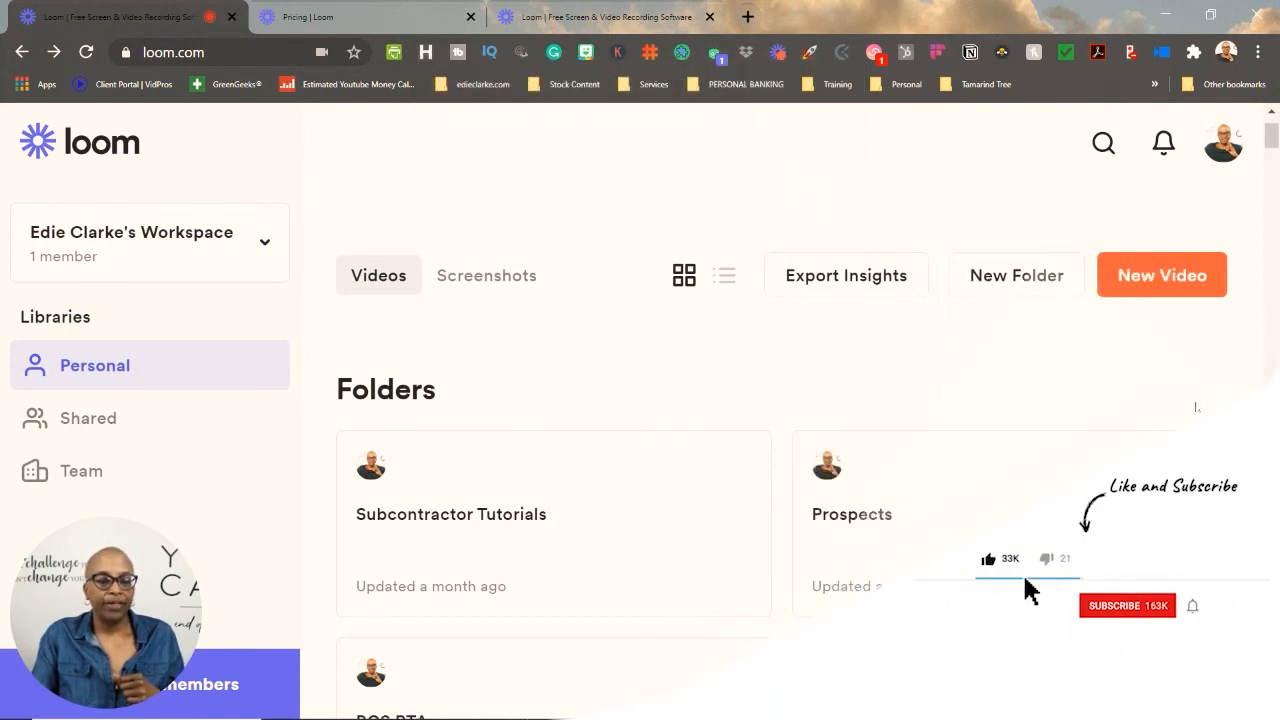
pyautogui.click(1128, 604)
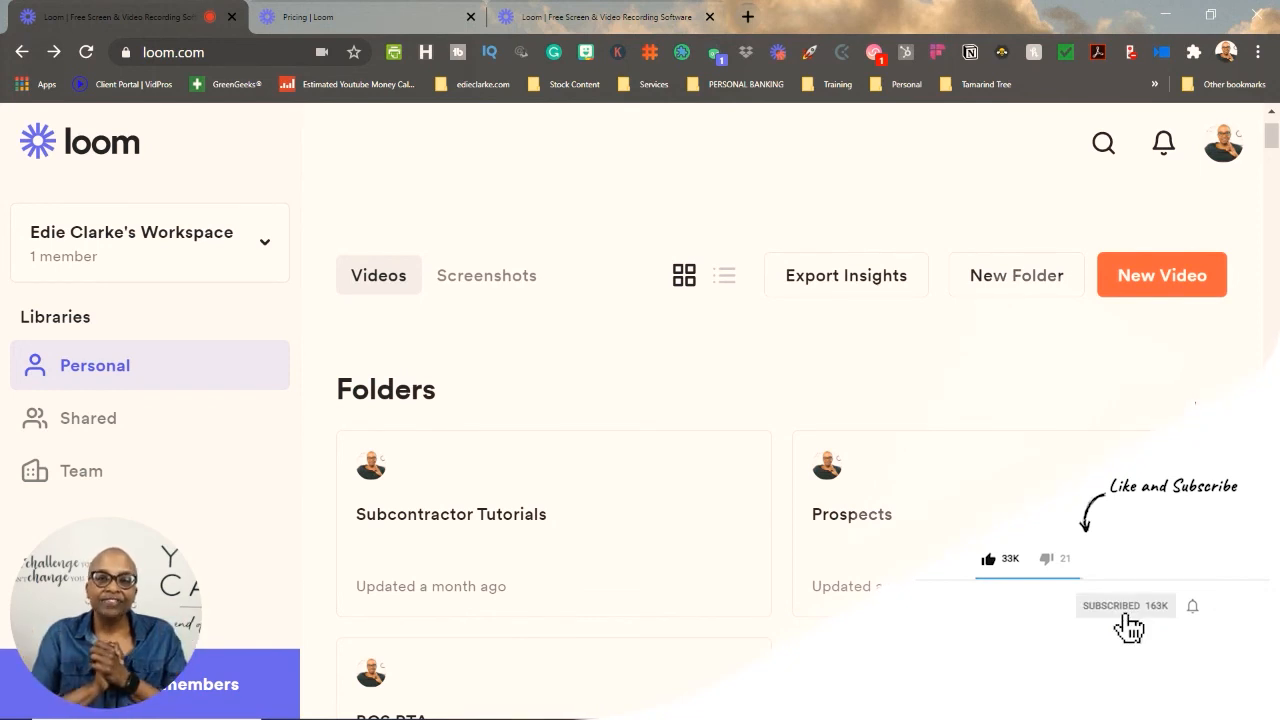